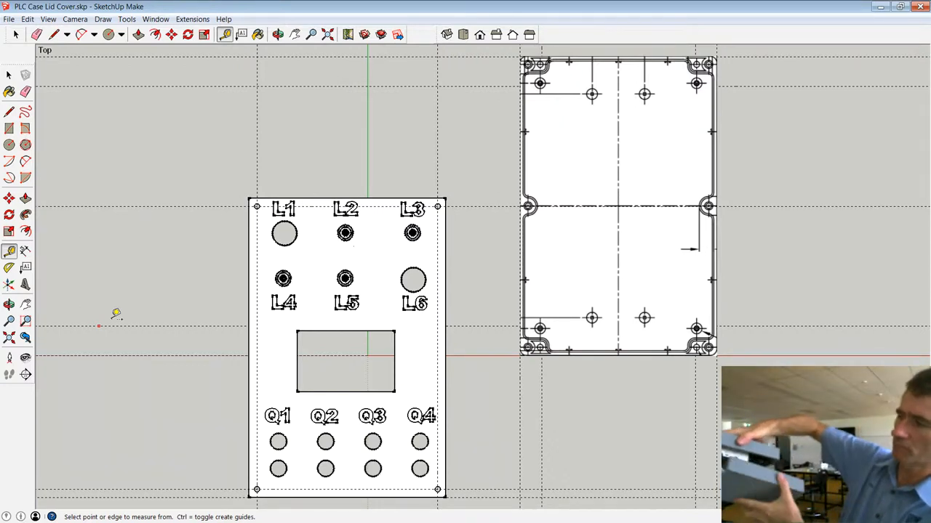
pyautogui.moveTo(165, 256)
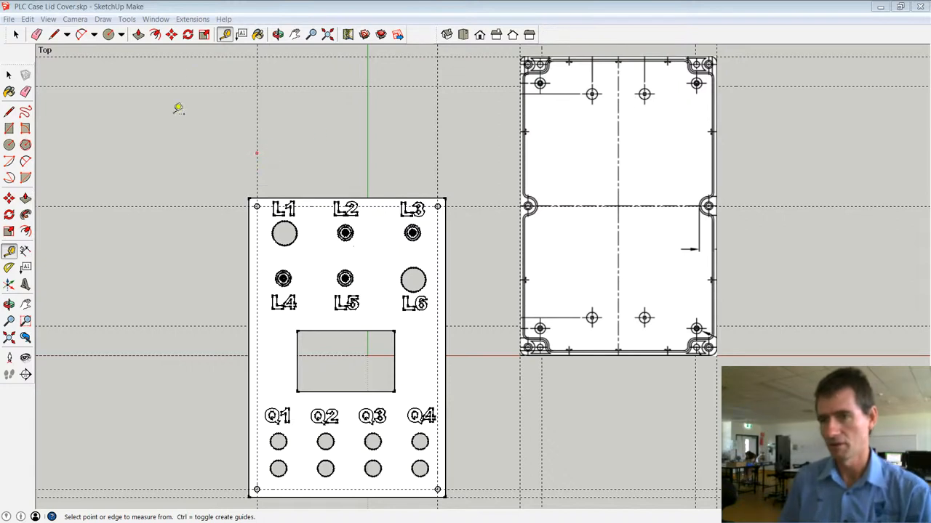
pyautogui.moveTo(240, 13)
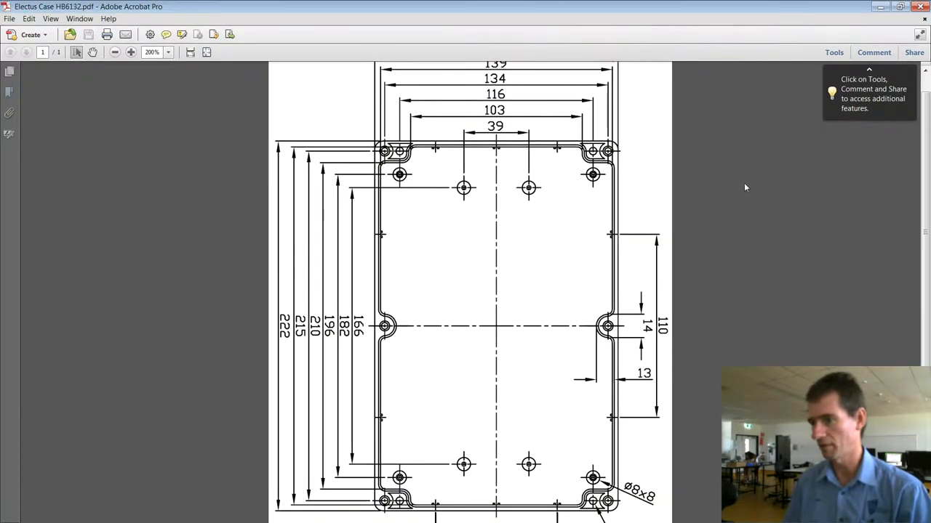
# Step: Scroll the Electus case PDF down and back up to review the base outline dimensions
pyautogui.scroll(-3)
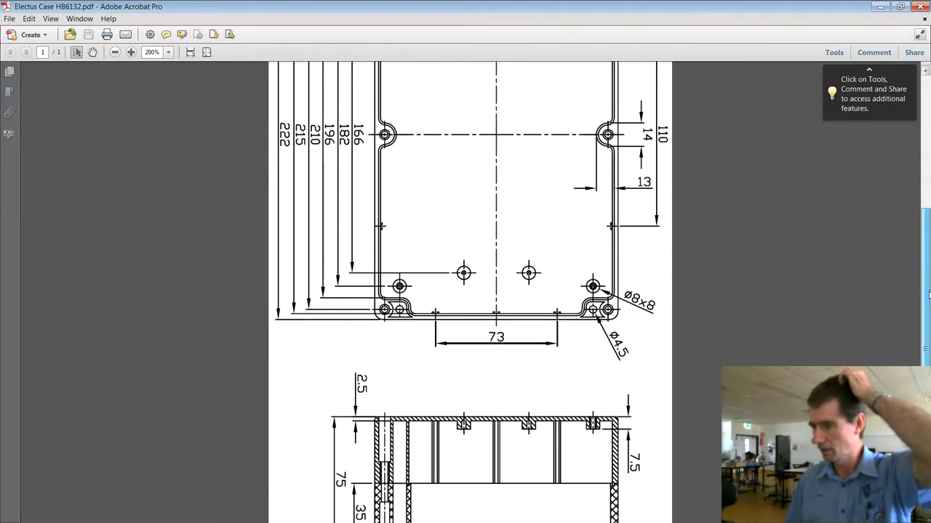
pyautogui.scroll(3)
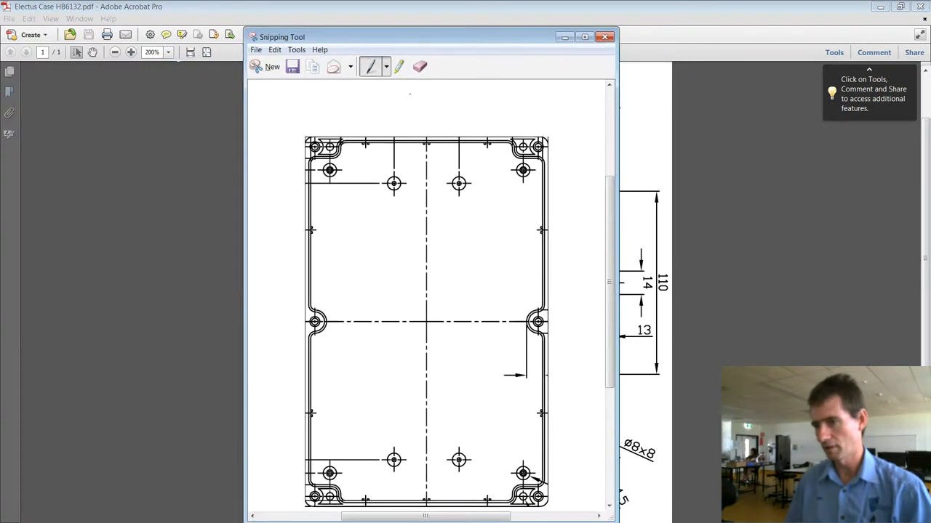
pyautogui.moveTo(206, 442)
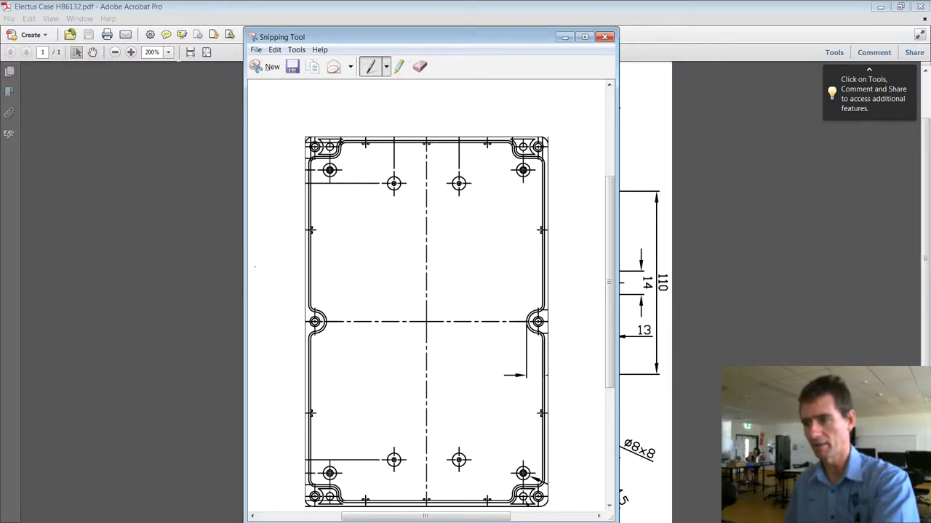
# Step: Save the snipped case outline image from the Snipping Tool
pyautogui.click(604, 36)
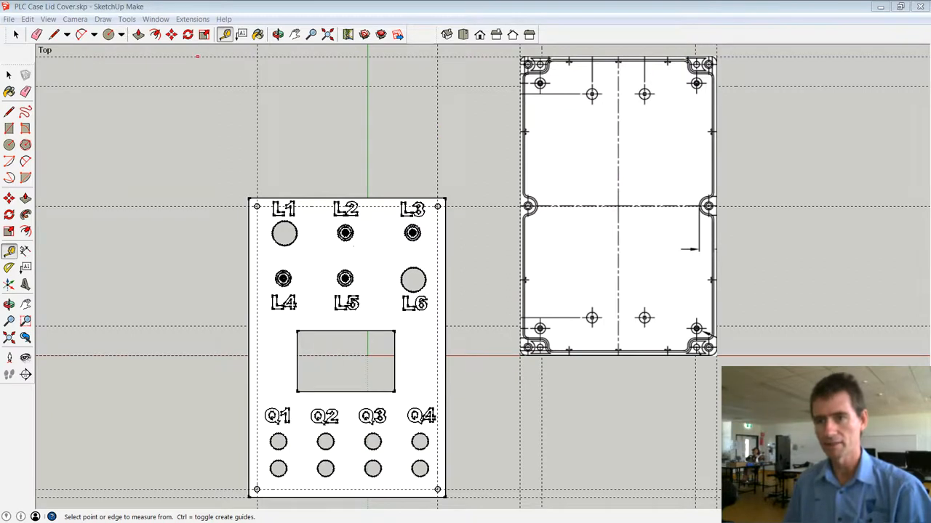
pyautogui.click(9, 19)
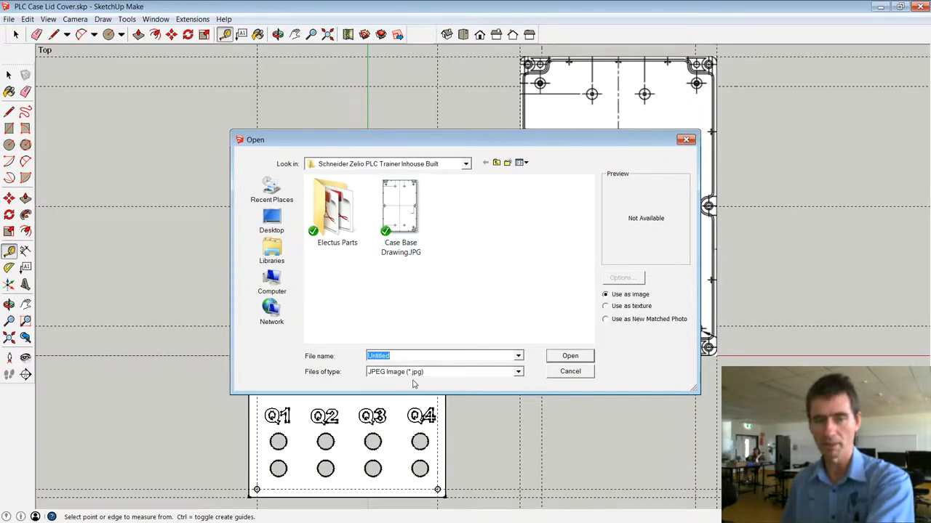
pyautogui.click(570, 371)
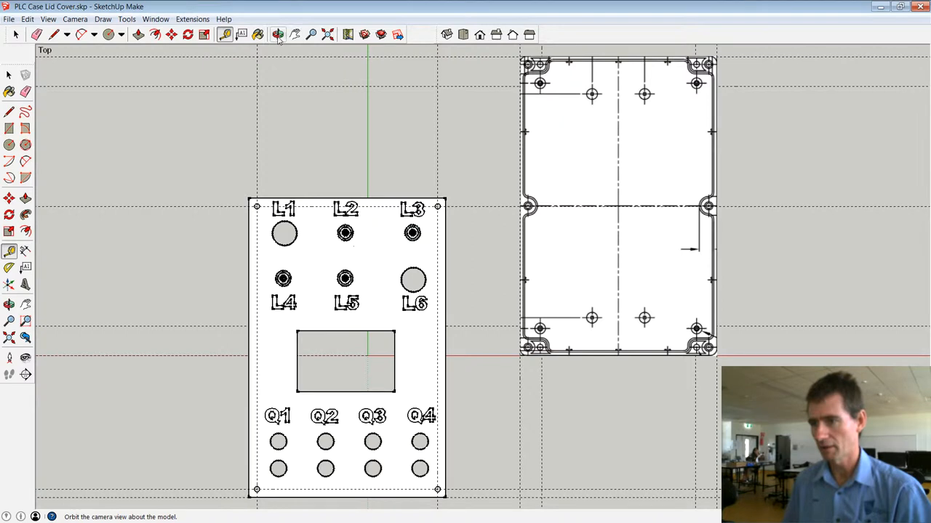
pyautogui.click(278, 35)
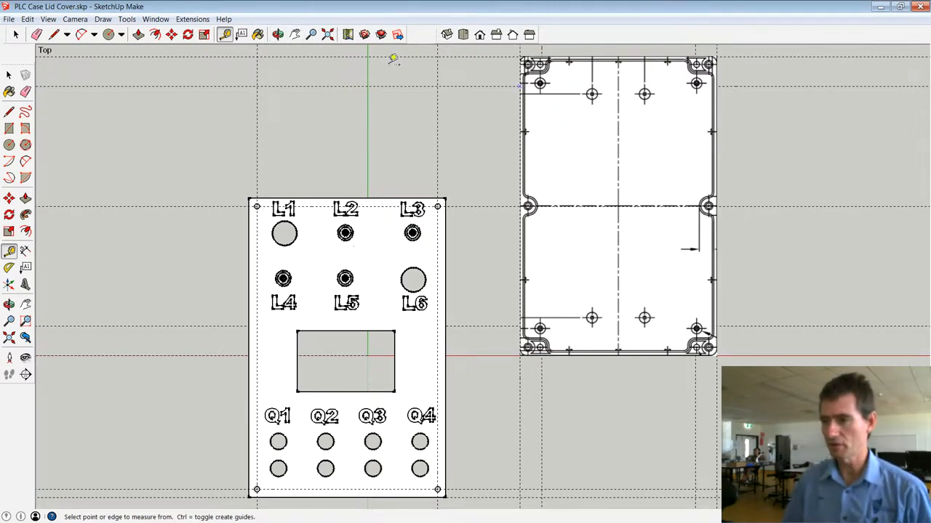
pyautogui.click(226, 35)
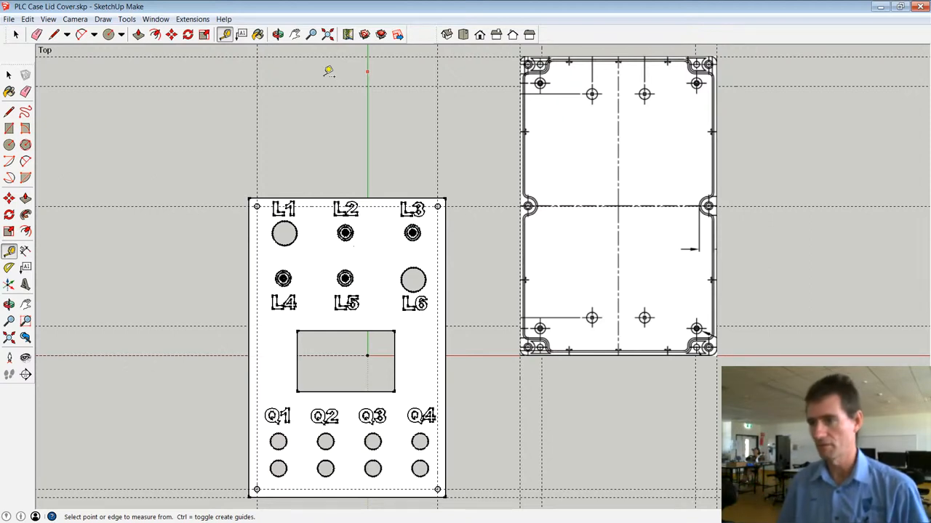
pyautogui.moveTo(646, 71)
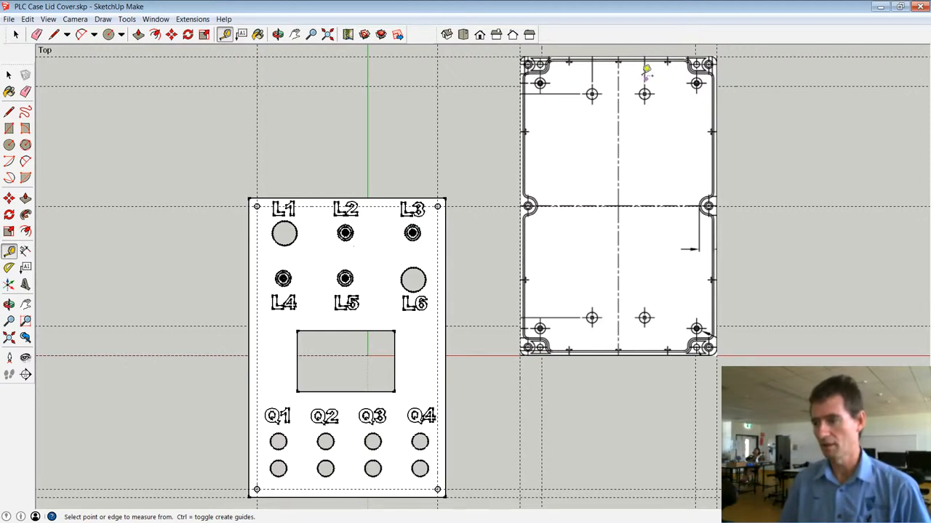
pyautogui.moveTo(529, 349)
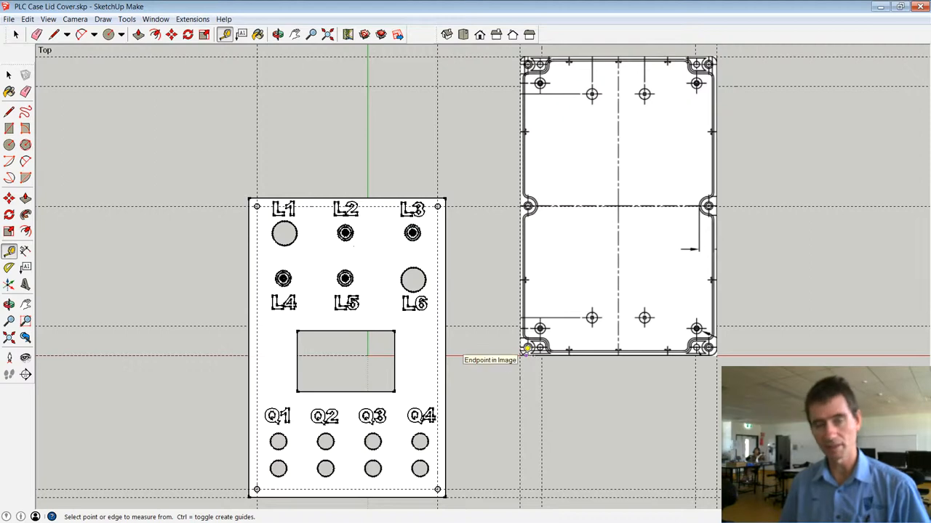
pyautogui.moveTo(713, 47)
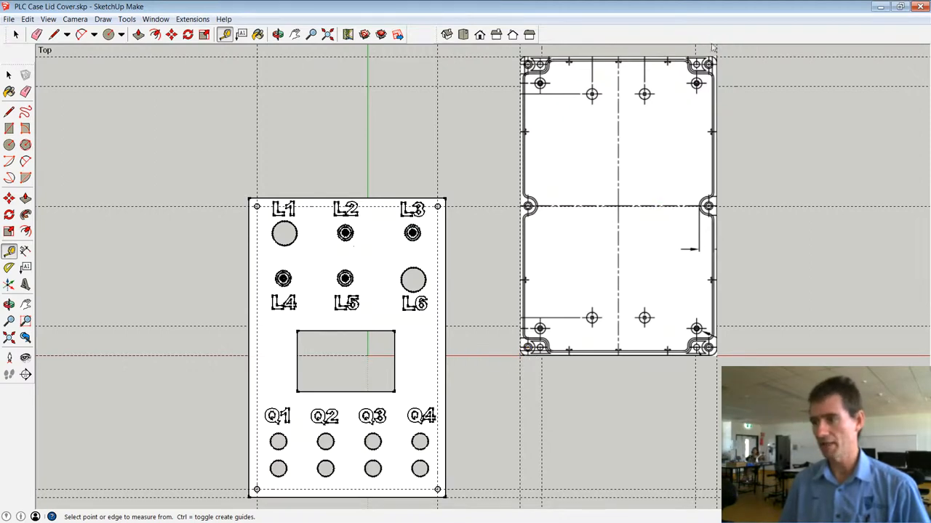
pyautogui.click(277, 35)
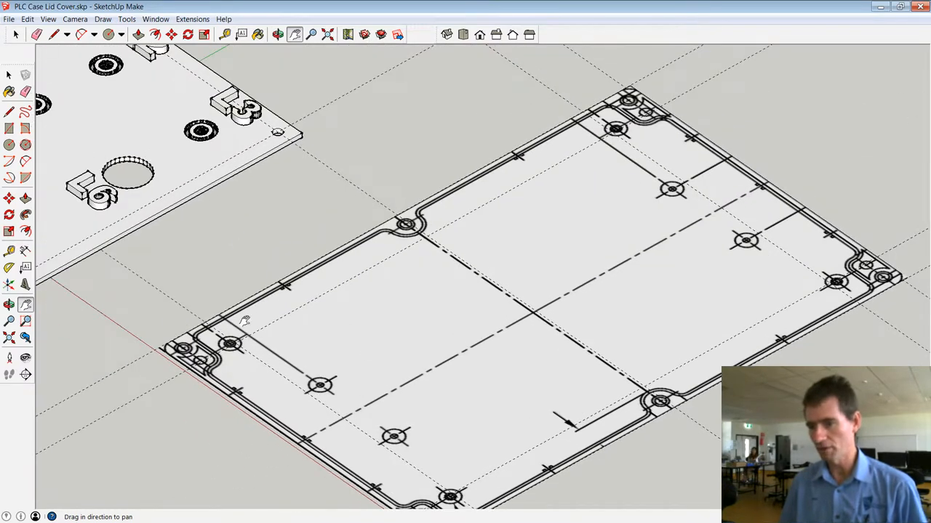
pyautogui.moveTo(497, 209)
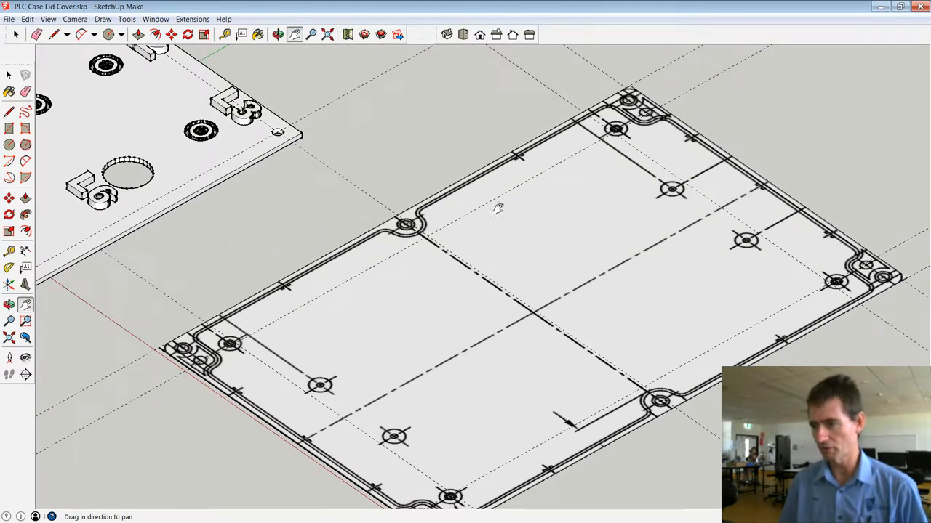
pyautogui.moveTo(224, 283)
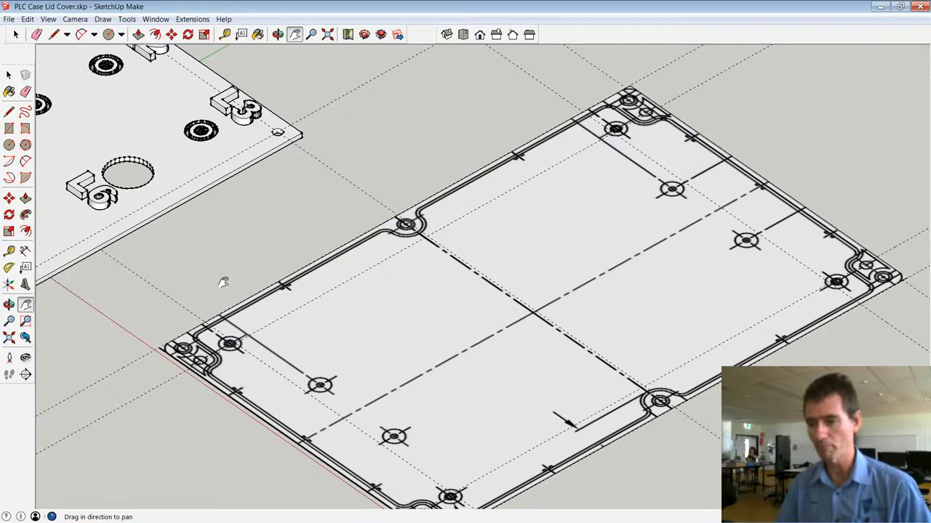
pyautogui.moveTo(277, 35)
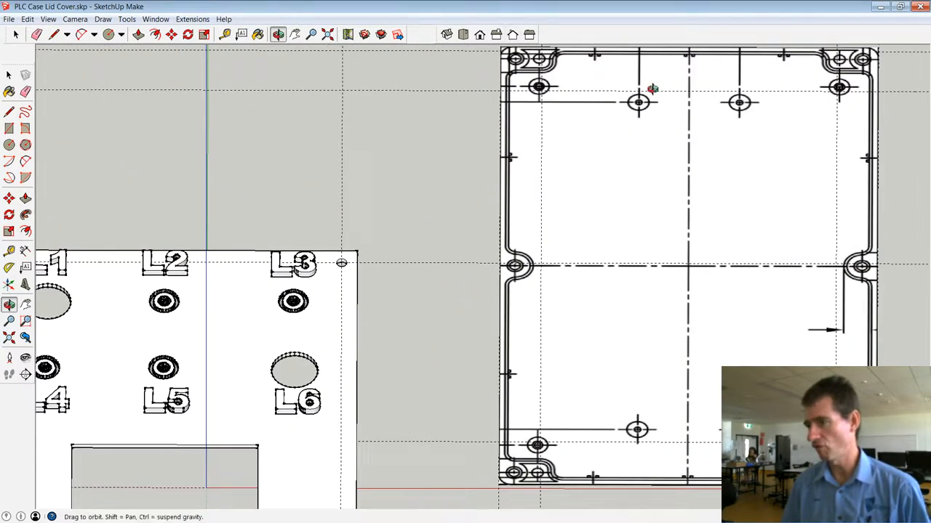
pyautogui.moveTo(647, 145)
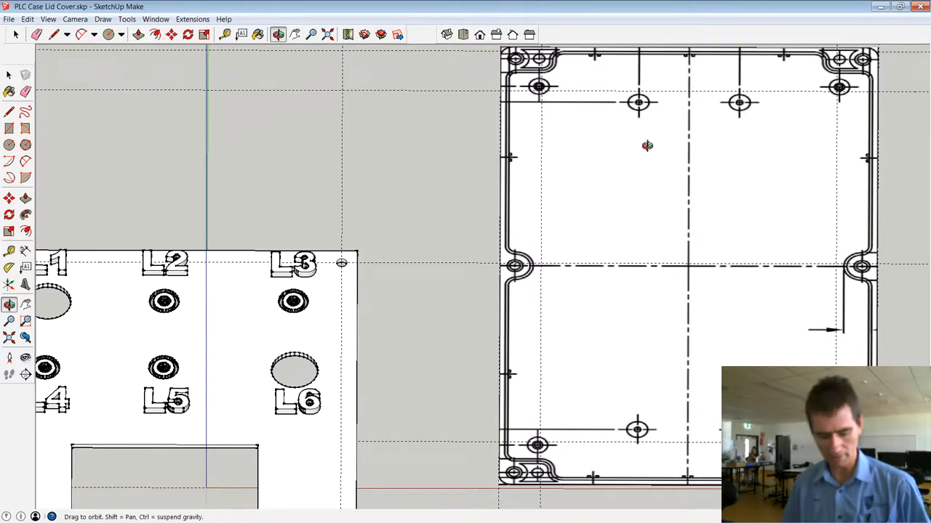